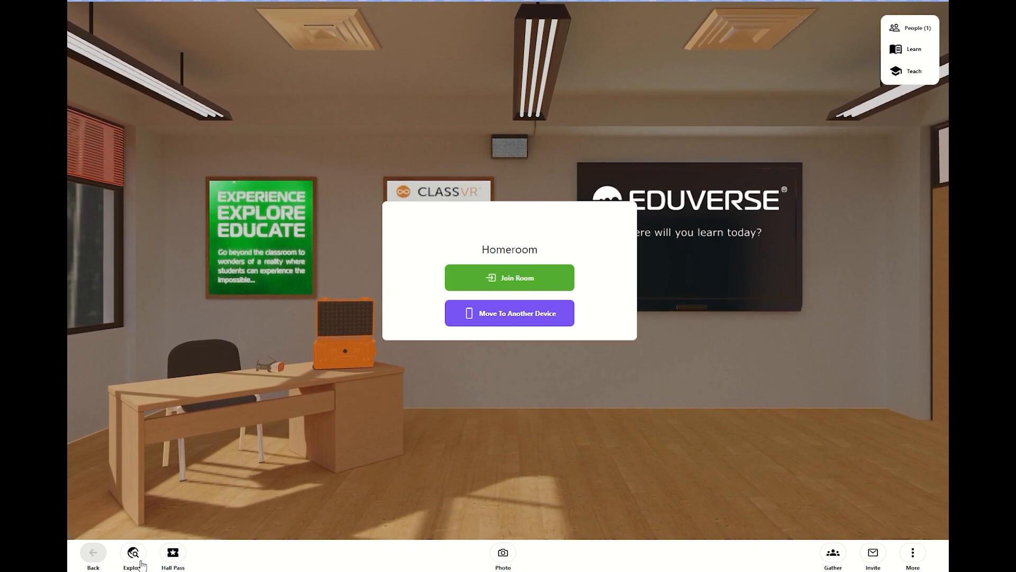
# Step: Browse the Explore library's Avantis World tab of experiences
pyautogui.click(133, 556)
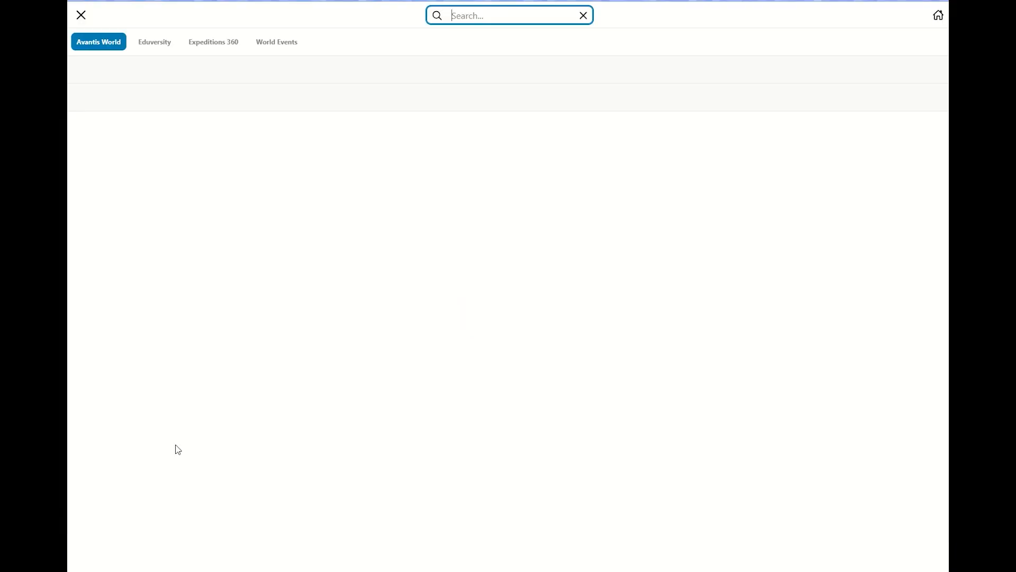
pyautogui.click(98, 41)
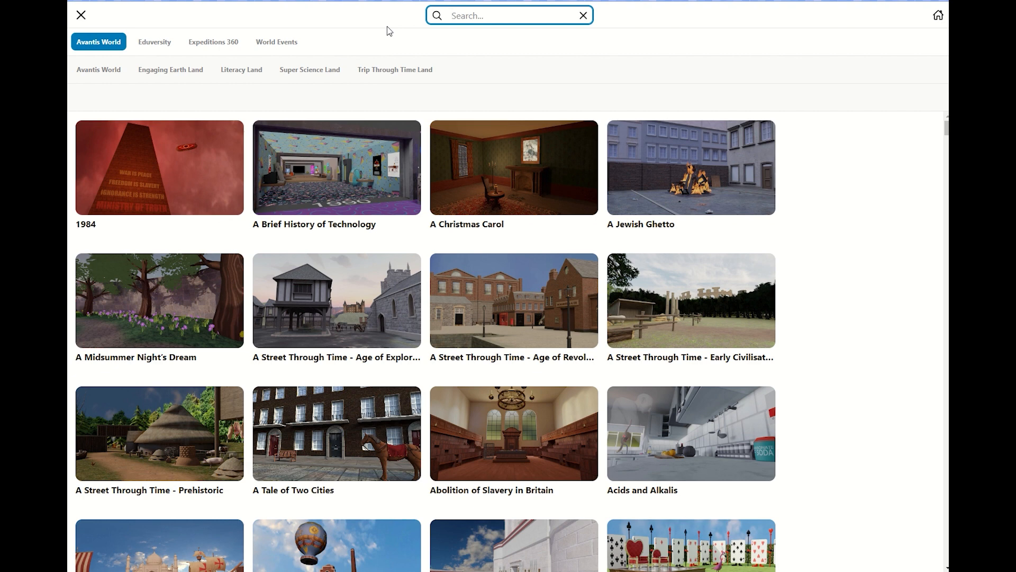
pyautogui.click(509, 15)
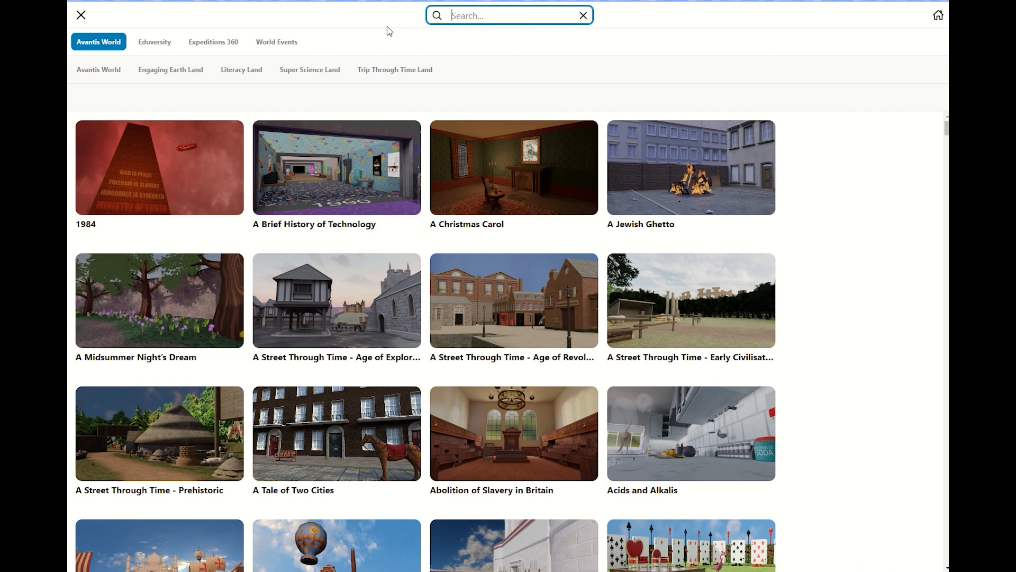
pyautogui.moveTo(213, 42)
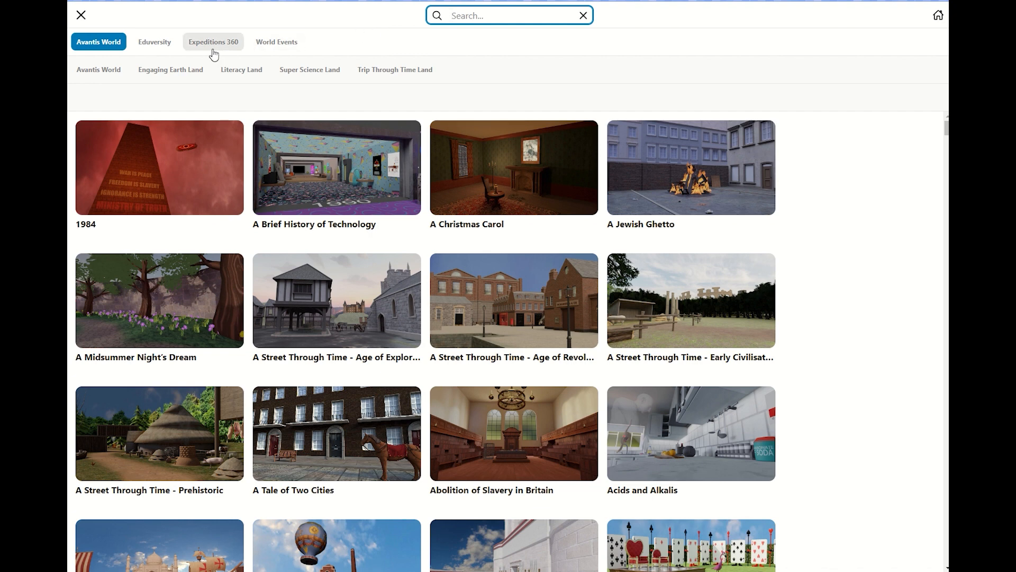
pyautogui.moveTo(212, 53)
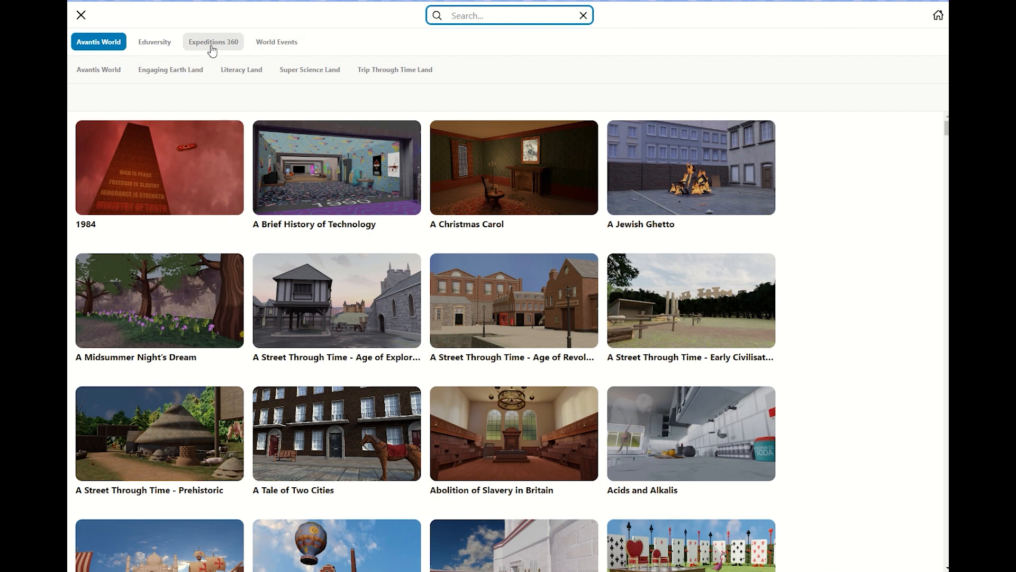
# Step: Show the Expeditions 360 collection under its All 360 category
pyautogui.click(213, 42)
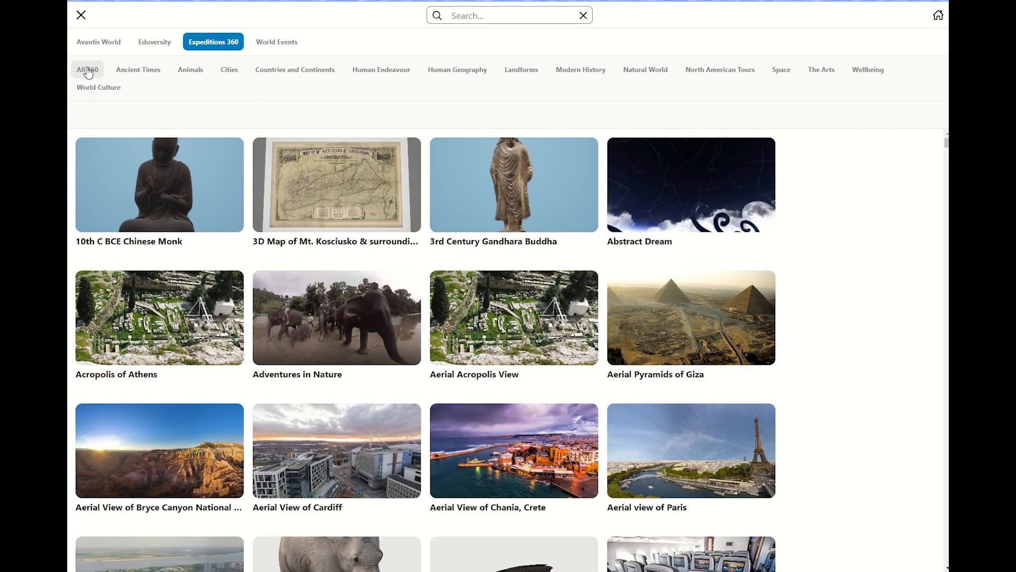
pyautogui.click(86, 70)
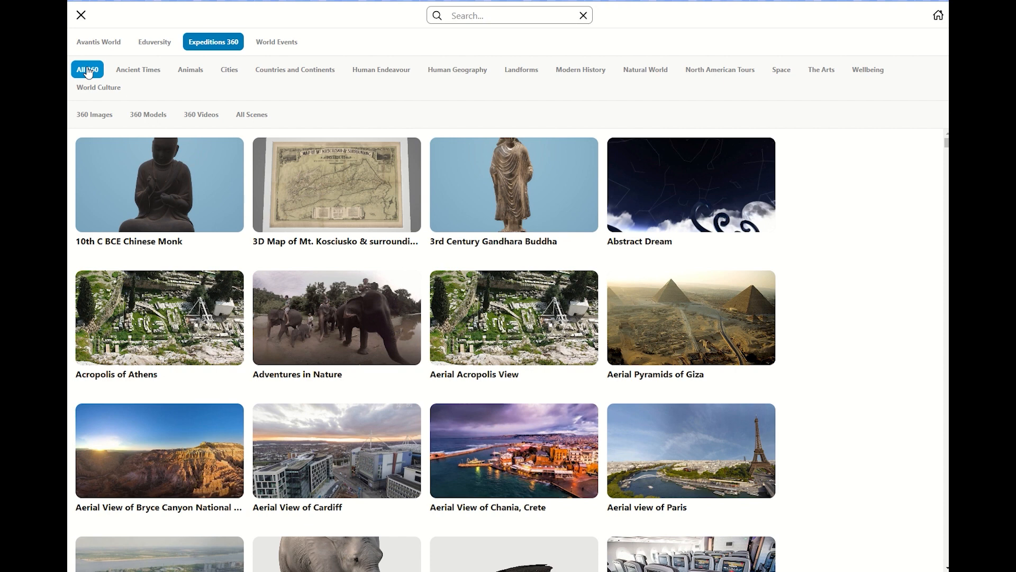
# Step: Filter Expeditions 360 to All Scenes and scroll to the Van Gogh scenes
pyautogui.click(252, 115)
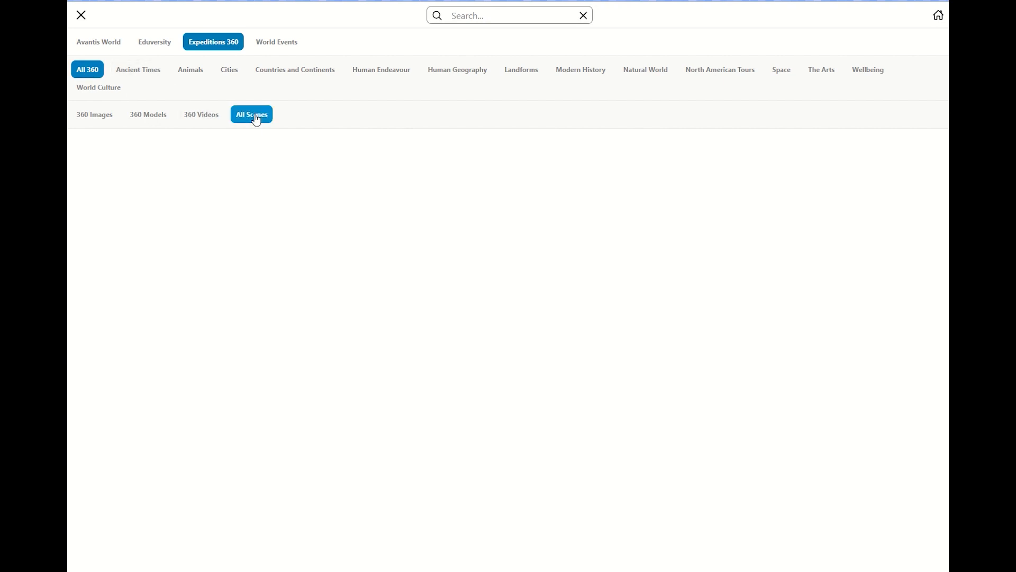
pyautogui.click(252, 114)
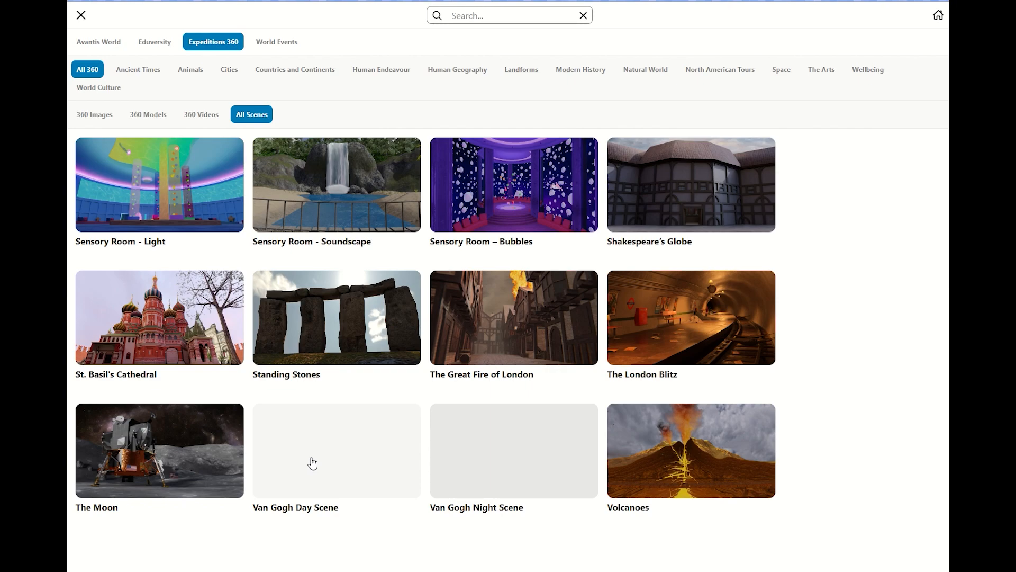
# Step: Load the Van Gogh Day Scene room and show its Learn info about The Bedroom
pyautogui.click(335, 451)
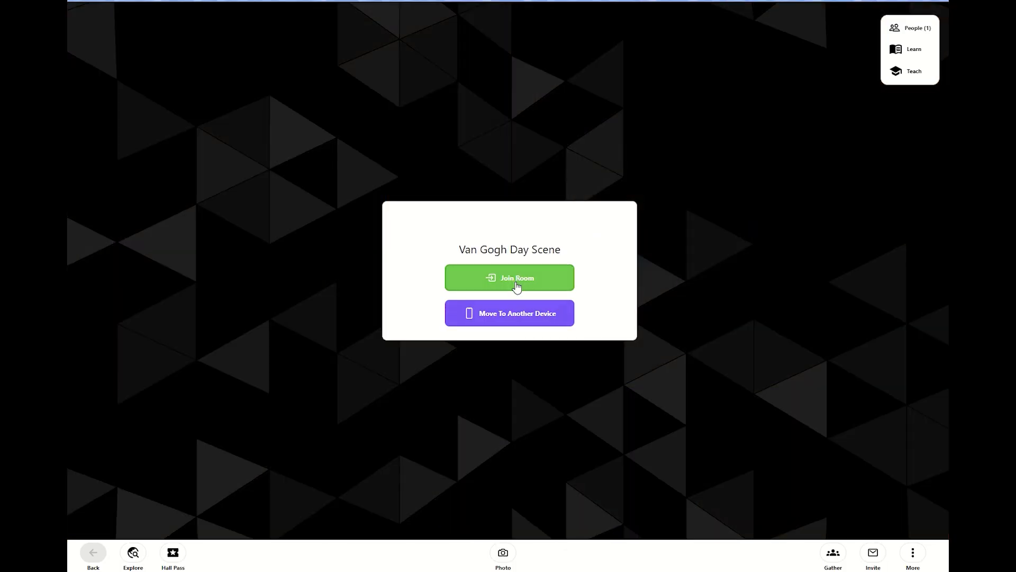
pyautogui.click(509, 277)
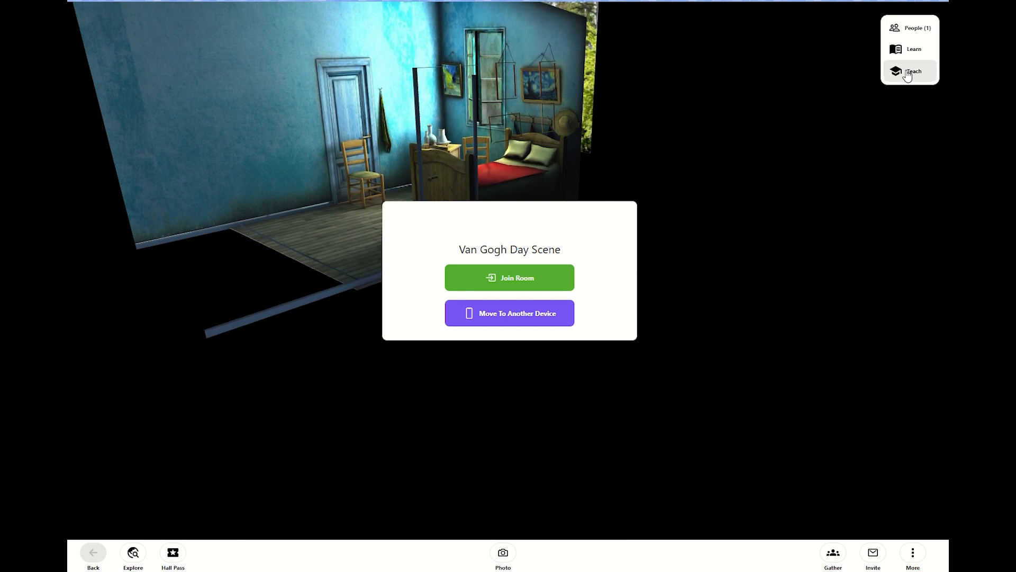
pyautogui.moveTo(858, 29)
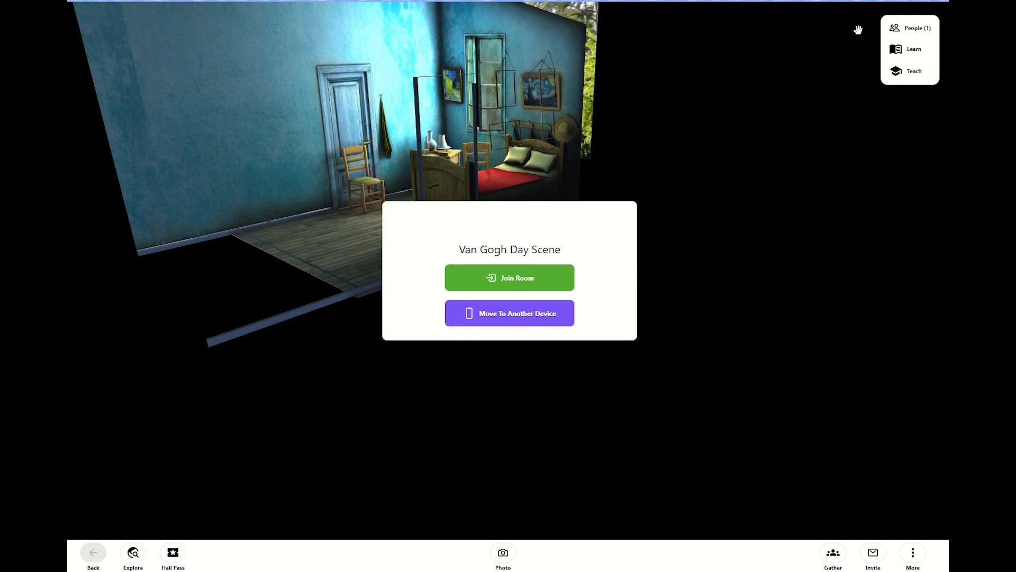
pyautogui.click(913, 49)
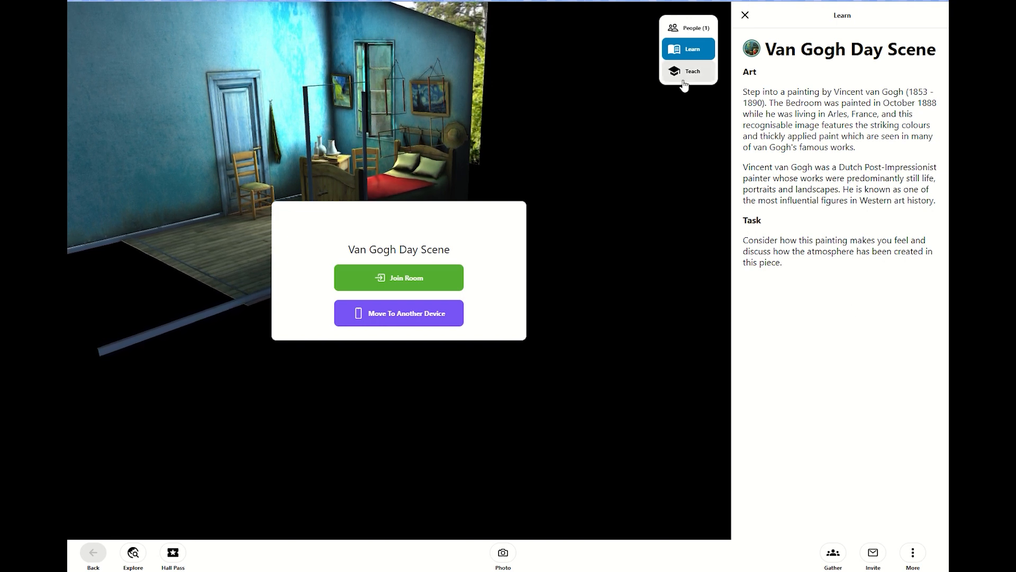
# Step: Switch the panel to Teach notes with the scene's lesson objectives
pyautogui.click(688, 71)
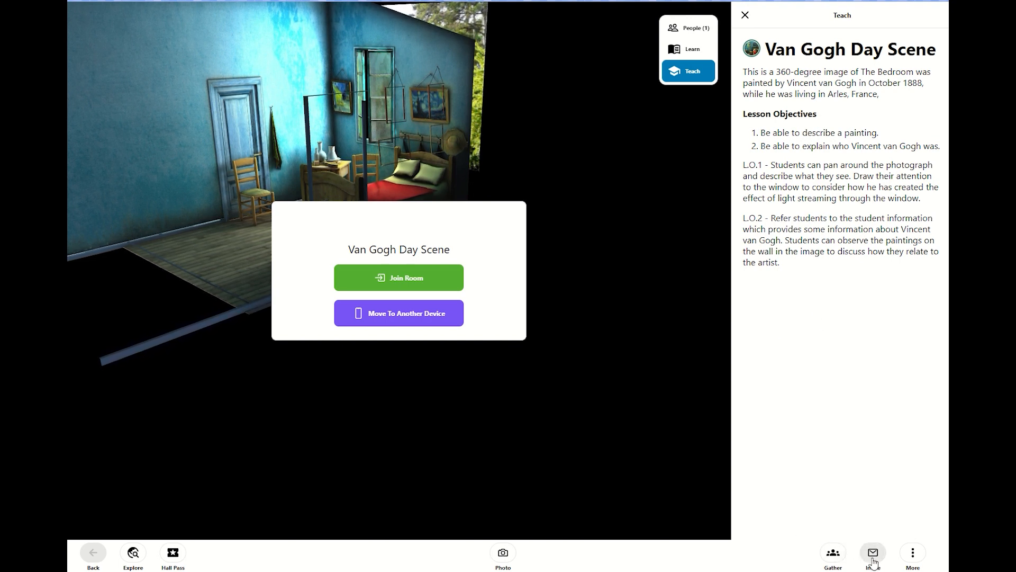
# Step: Show the Share Hall Pass link, then the session invite with QR code and room link
pyautogui.click(873, 555)
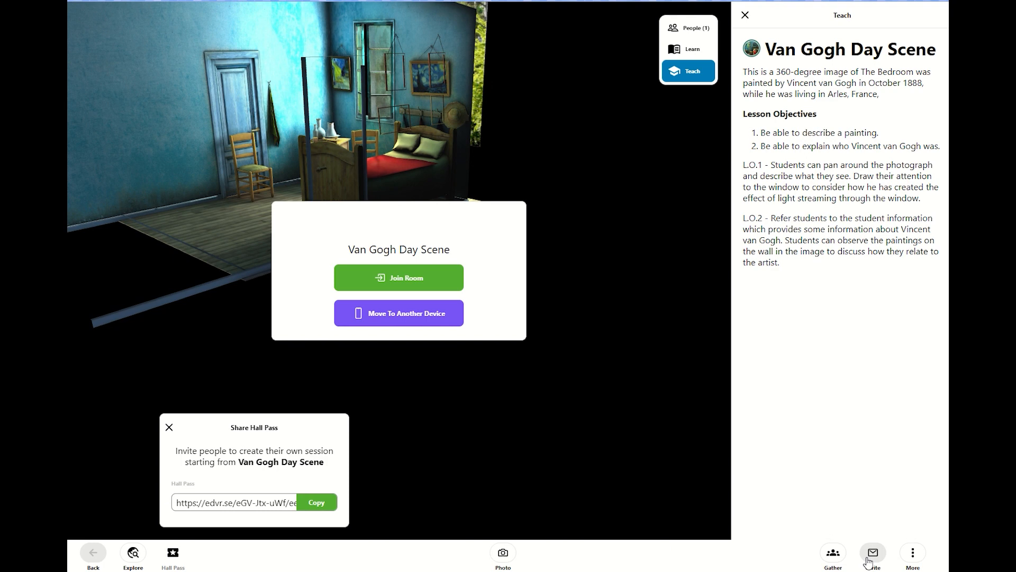
pyautogui.click(872, 553)
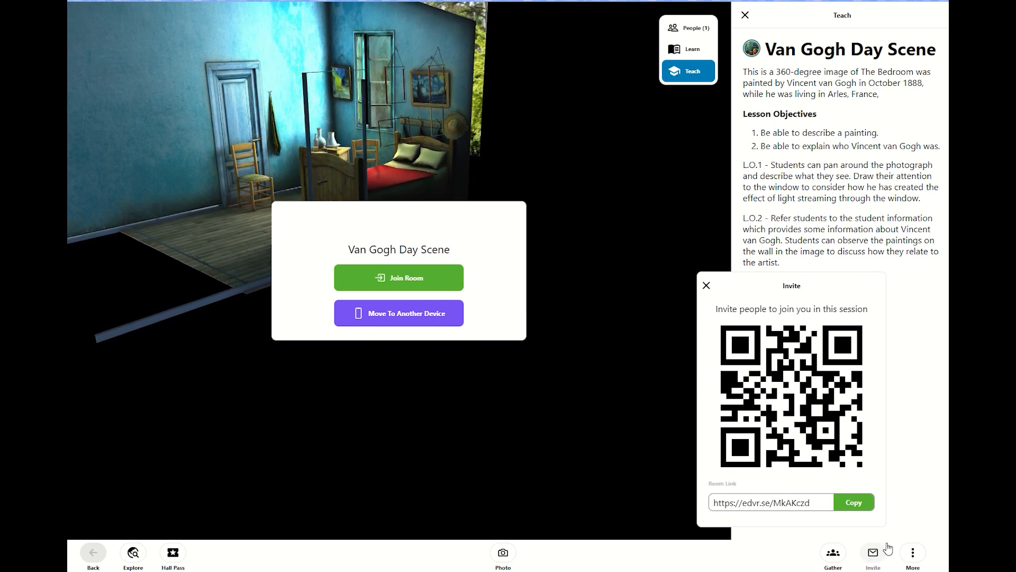
# Step: Join the Van Gogh Day Scene room, dismissing the invite
pyautogui.click(706, 285)
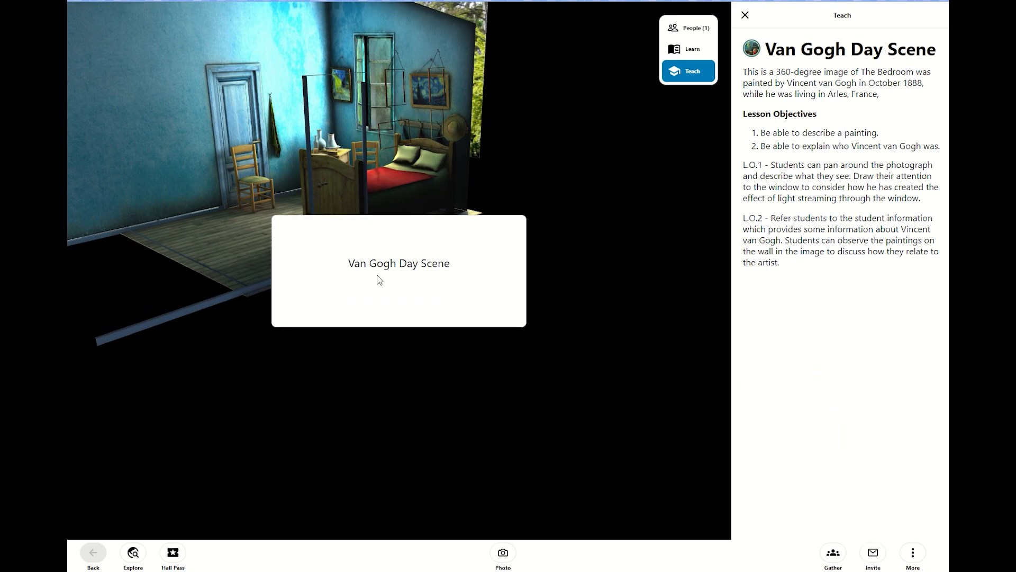